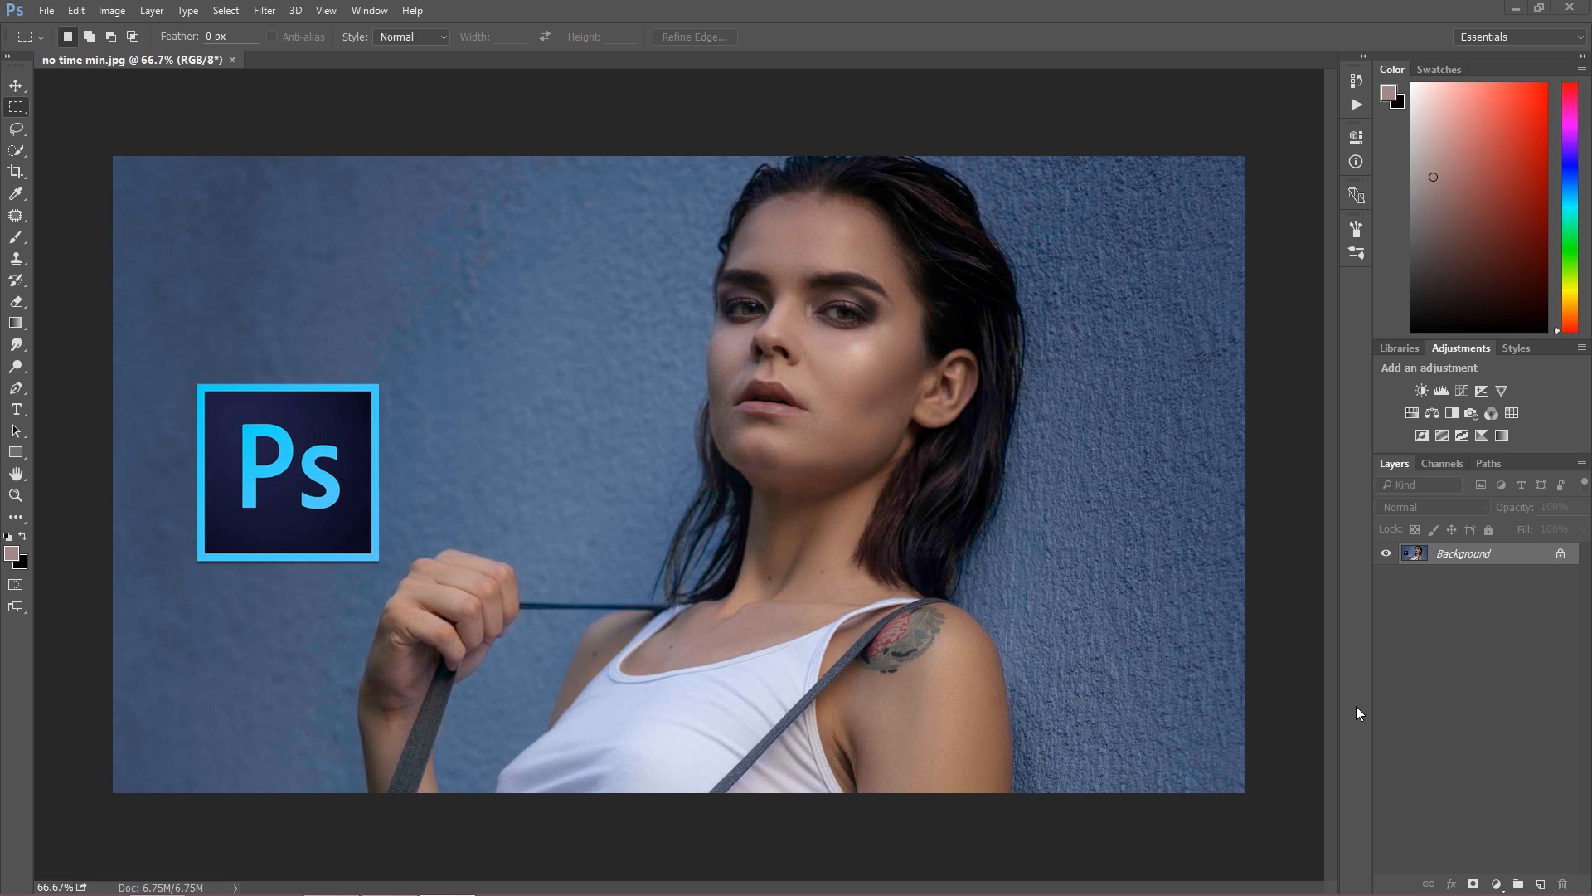
mouse_move(1175, 727)
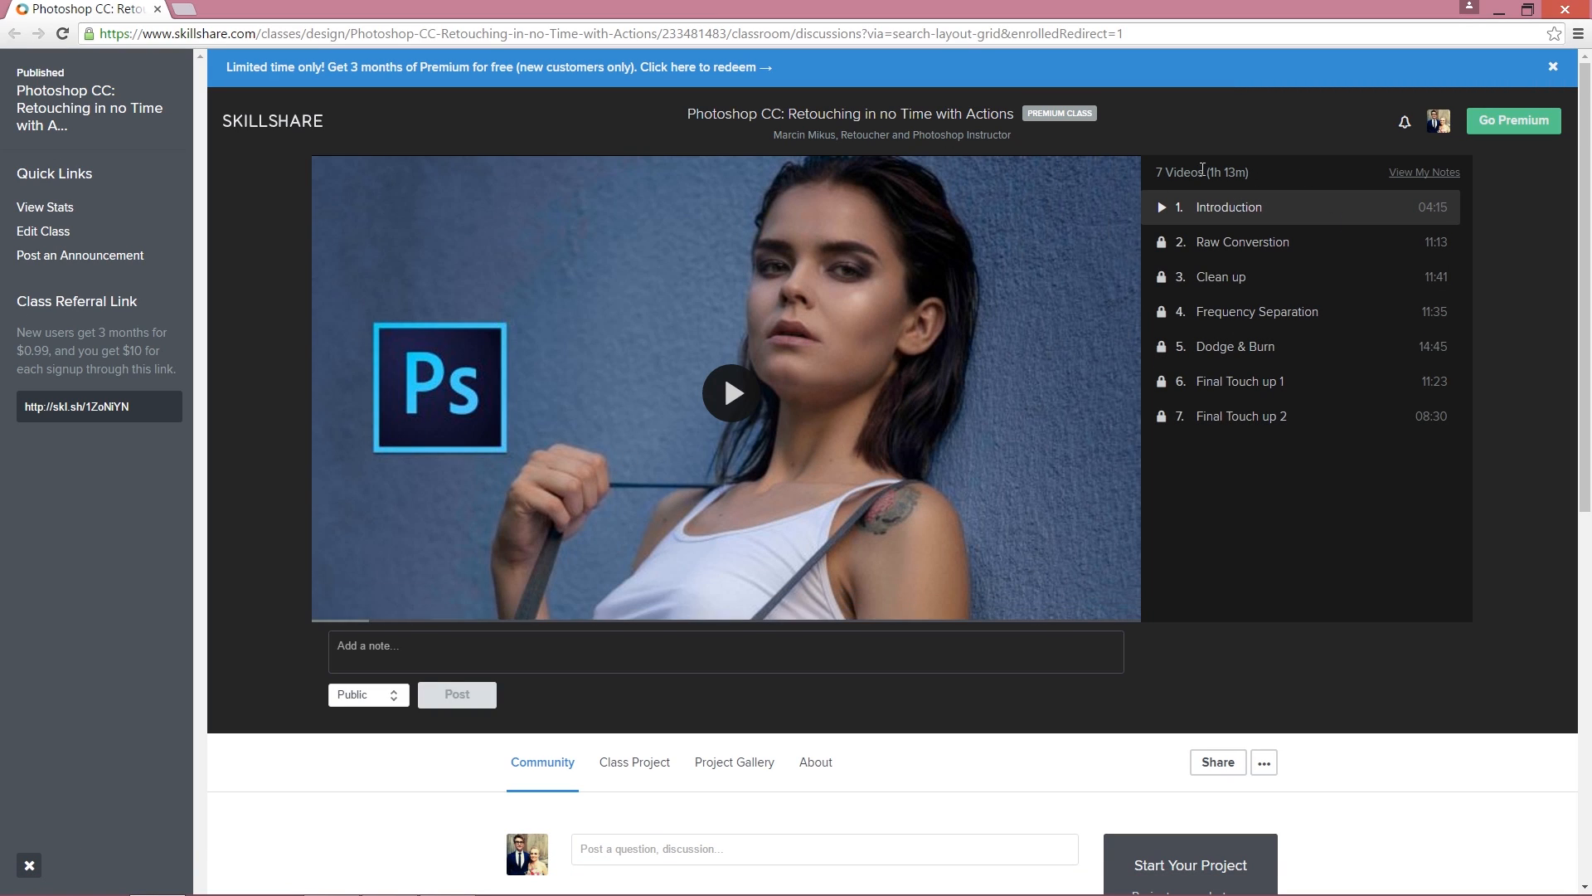
mouse_move(1253, 706)
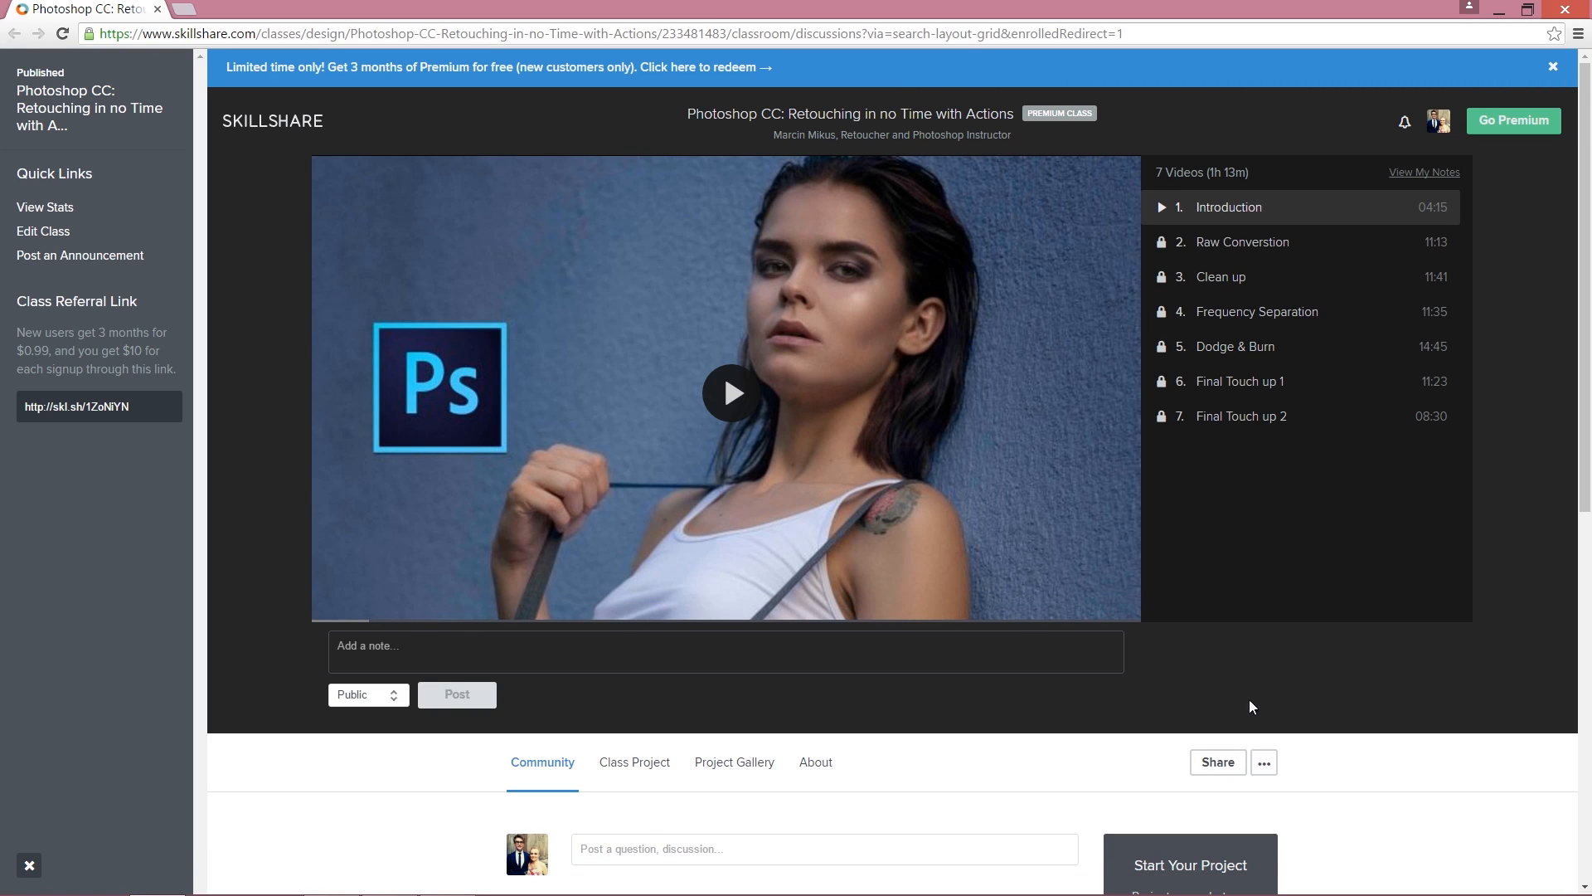
mouse_move(1264, 705)
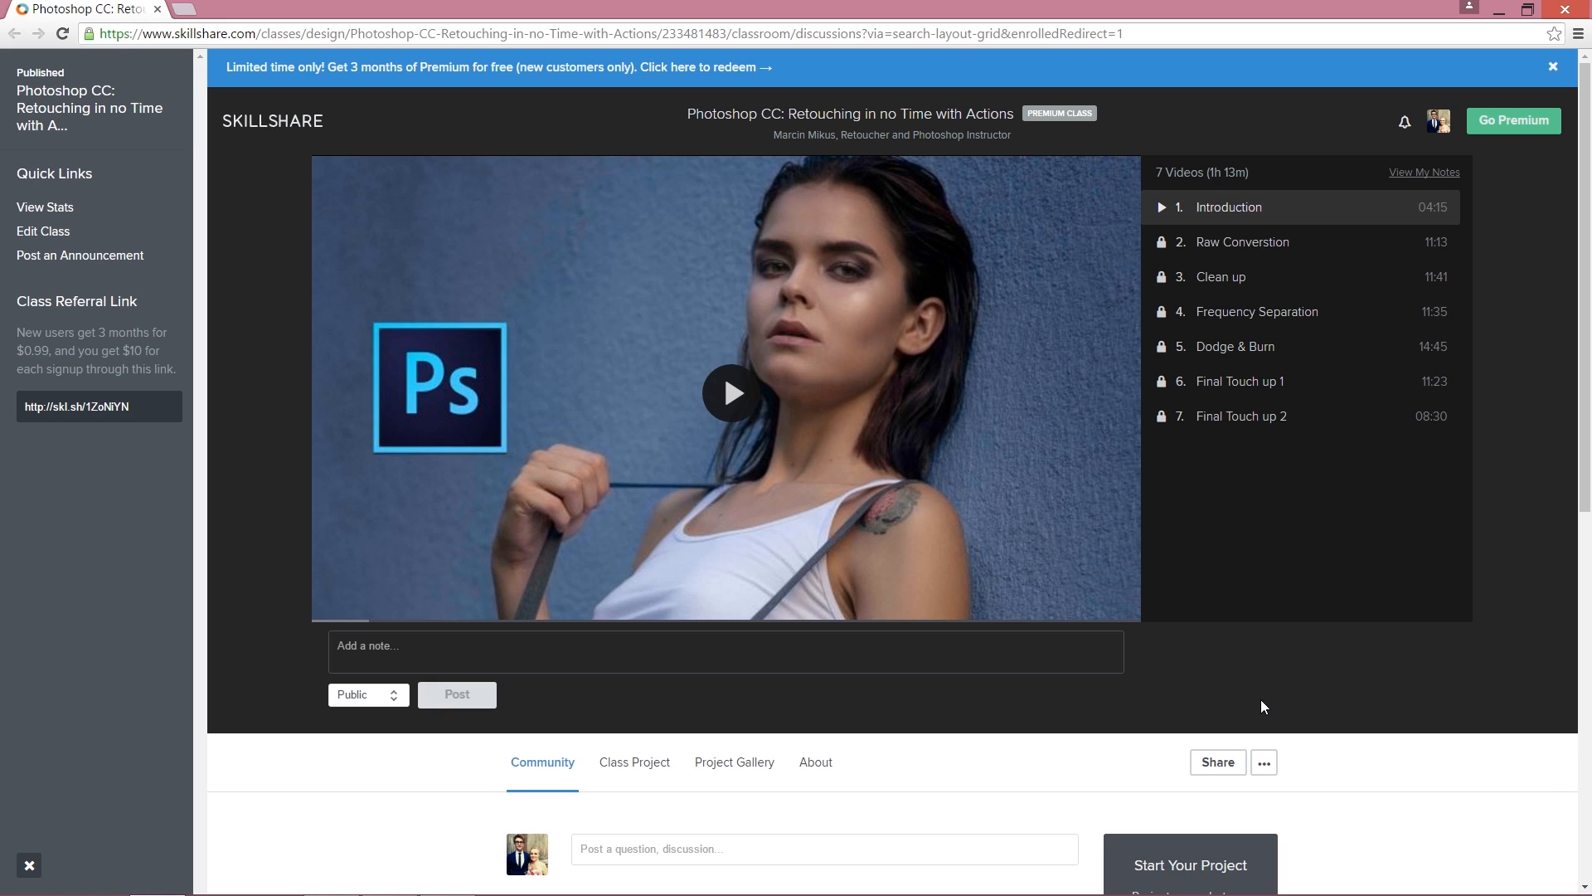
mouse_move(1266, 709)
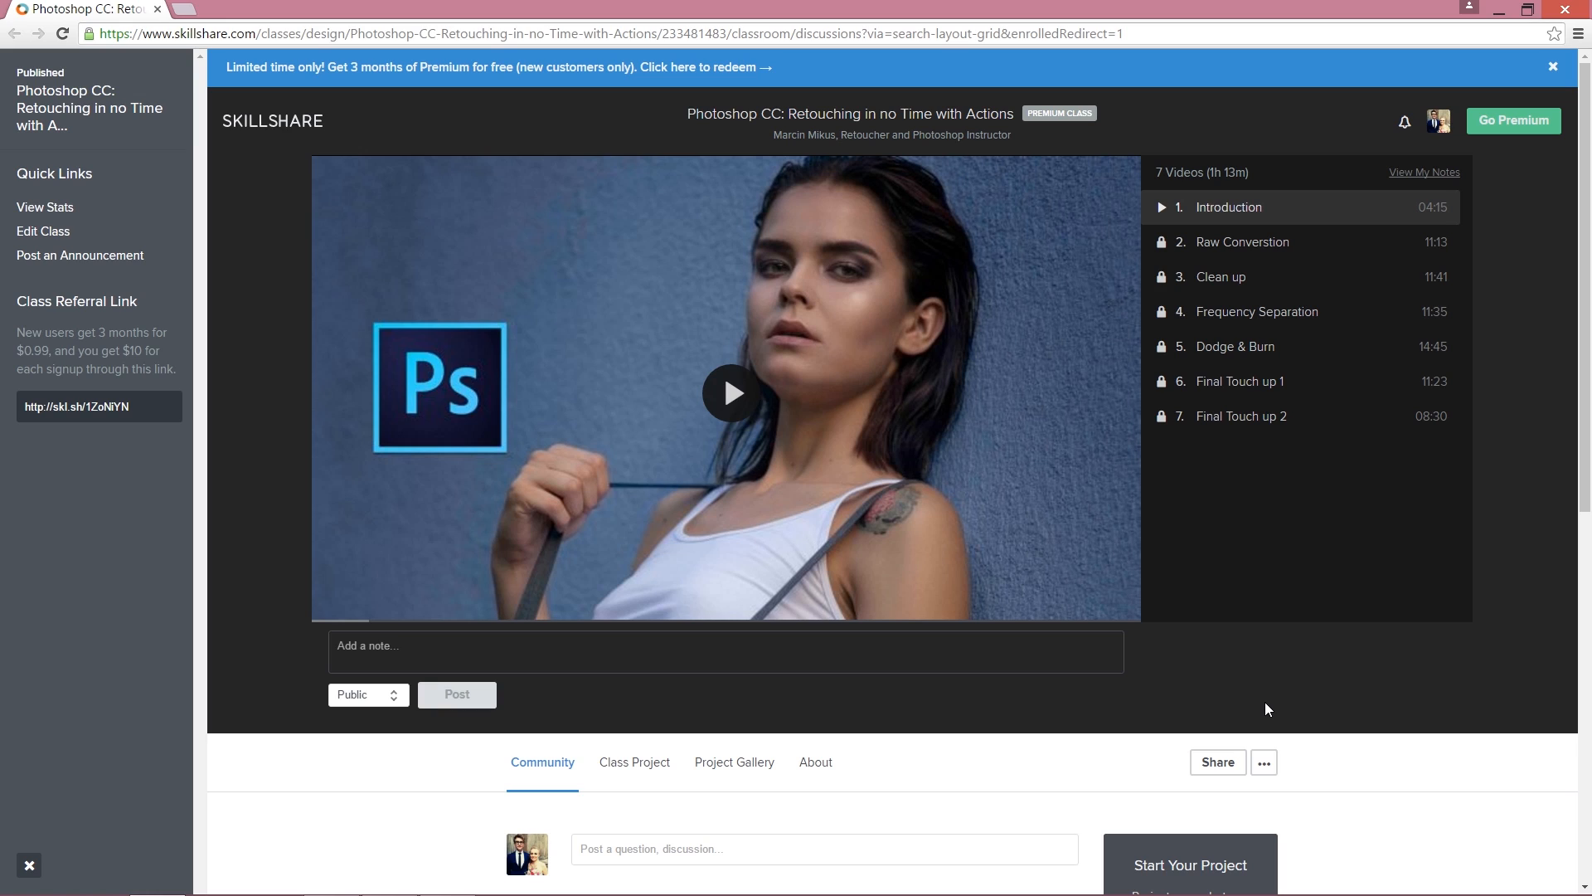
mouse_move(1264, 710)
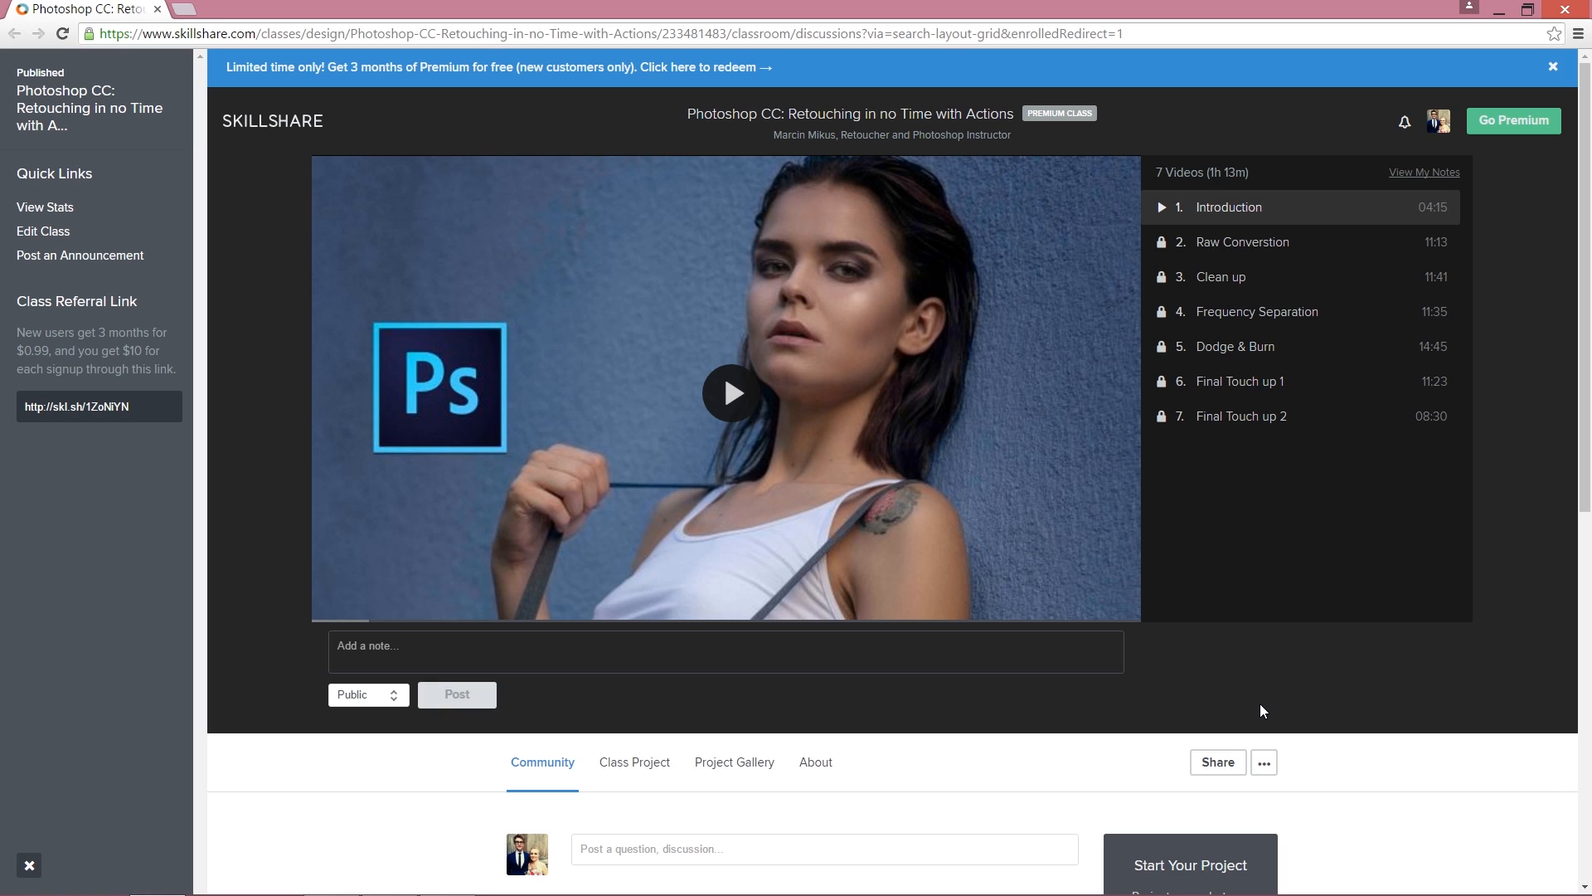
mouse_move(1260, 724)
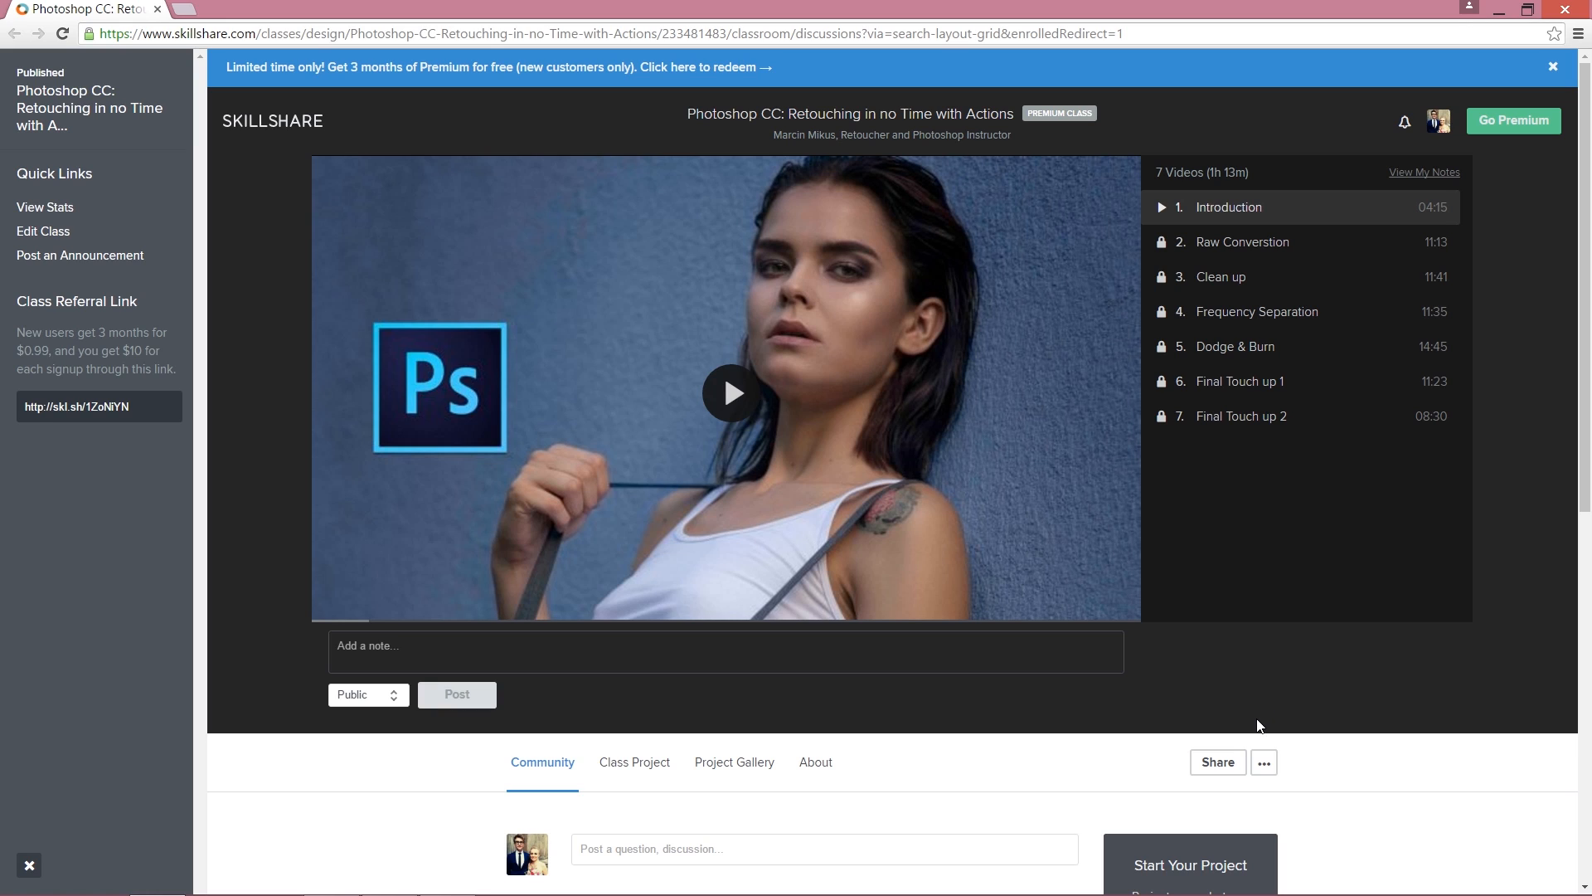
mouse_move(1257, 741)
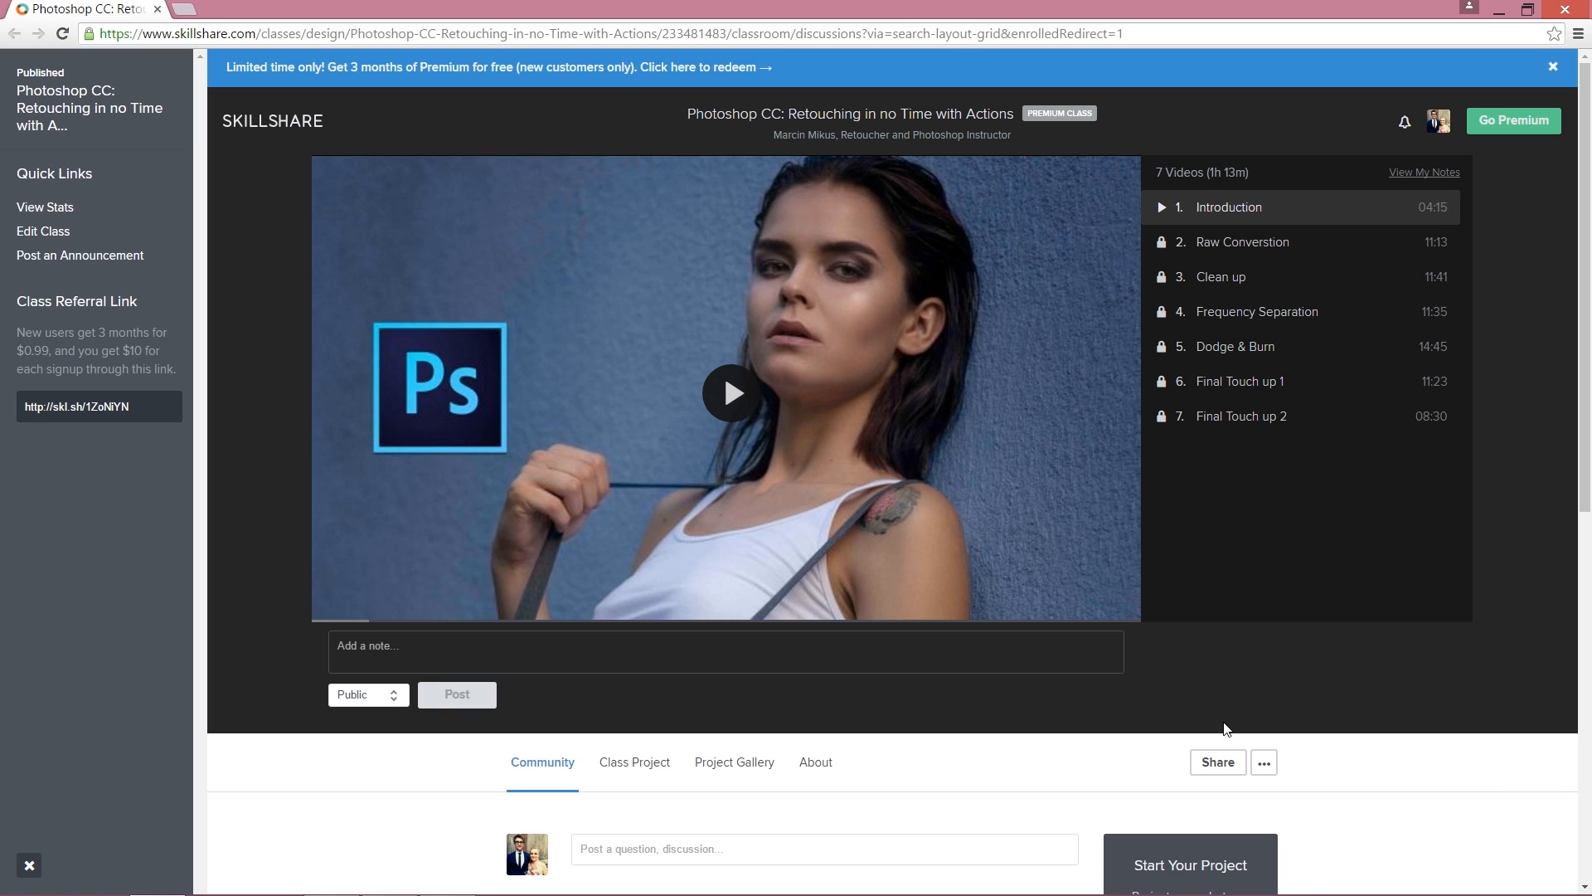
mouse_move(1411, 751)
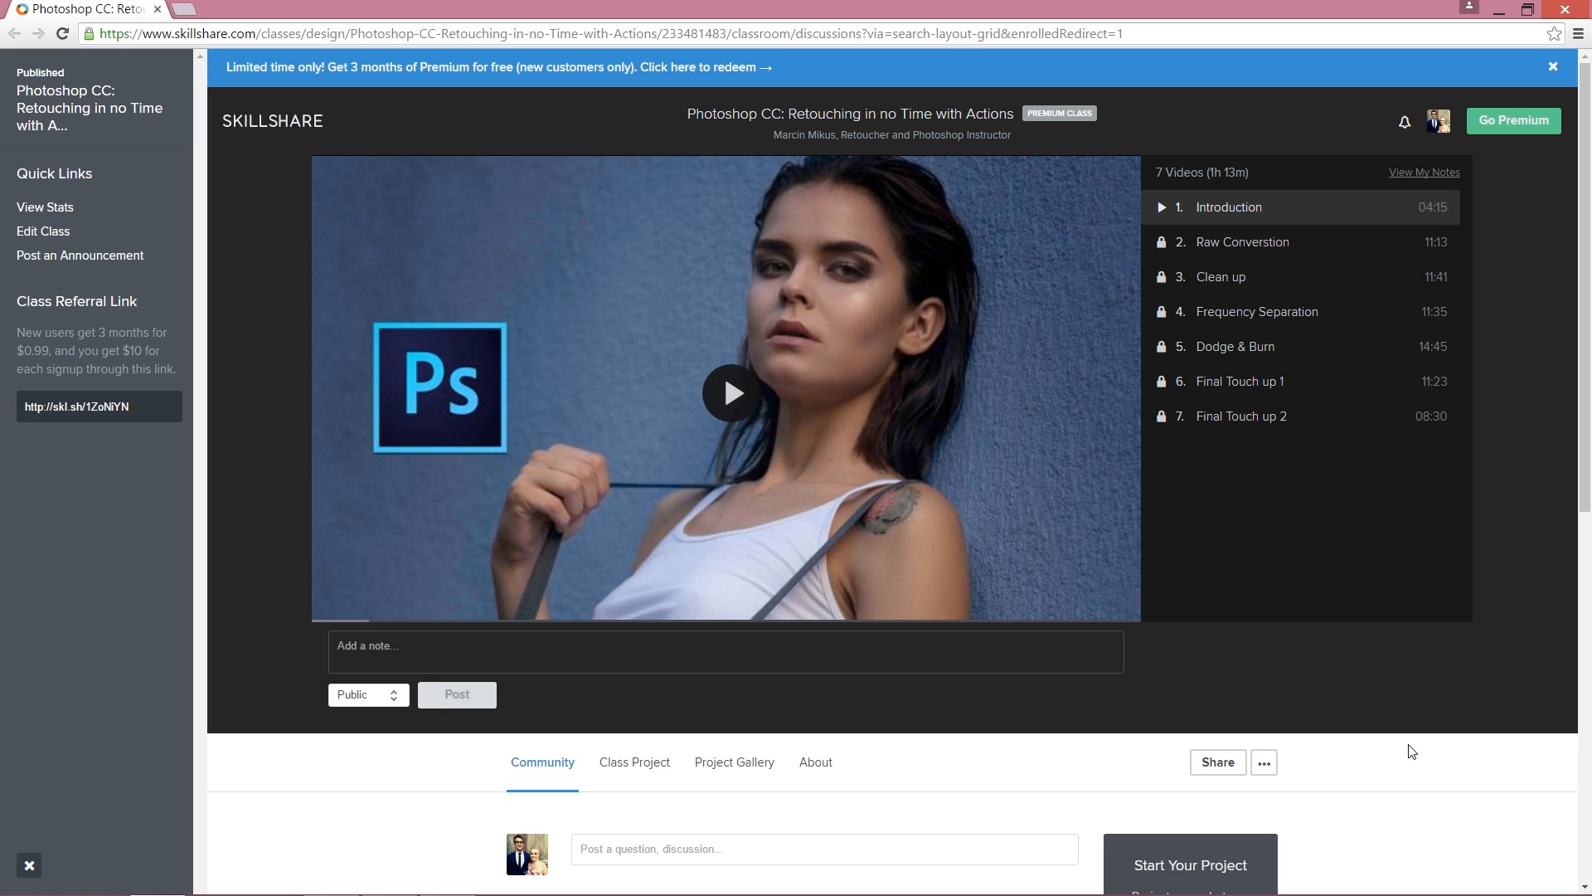
mouse_move(1408, 764)
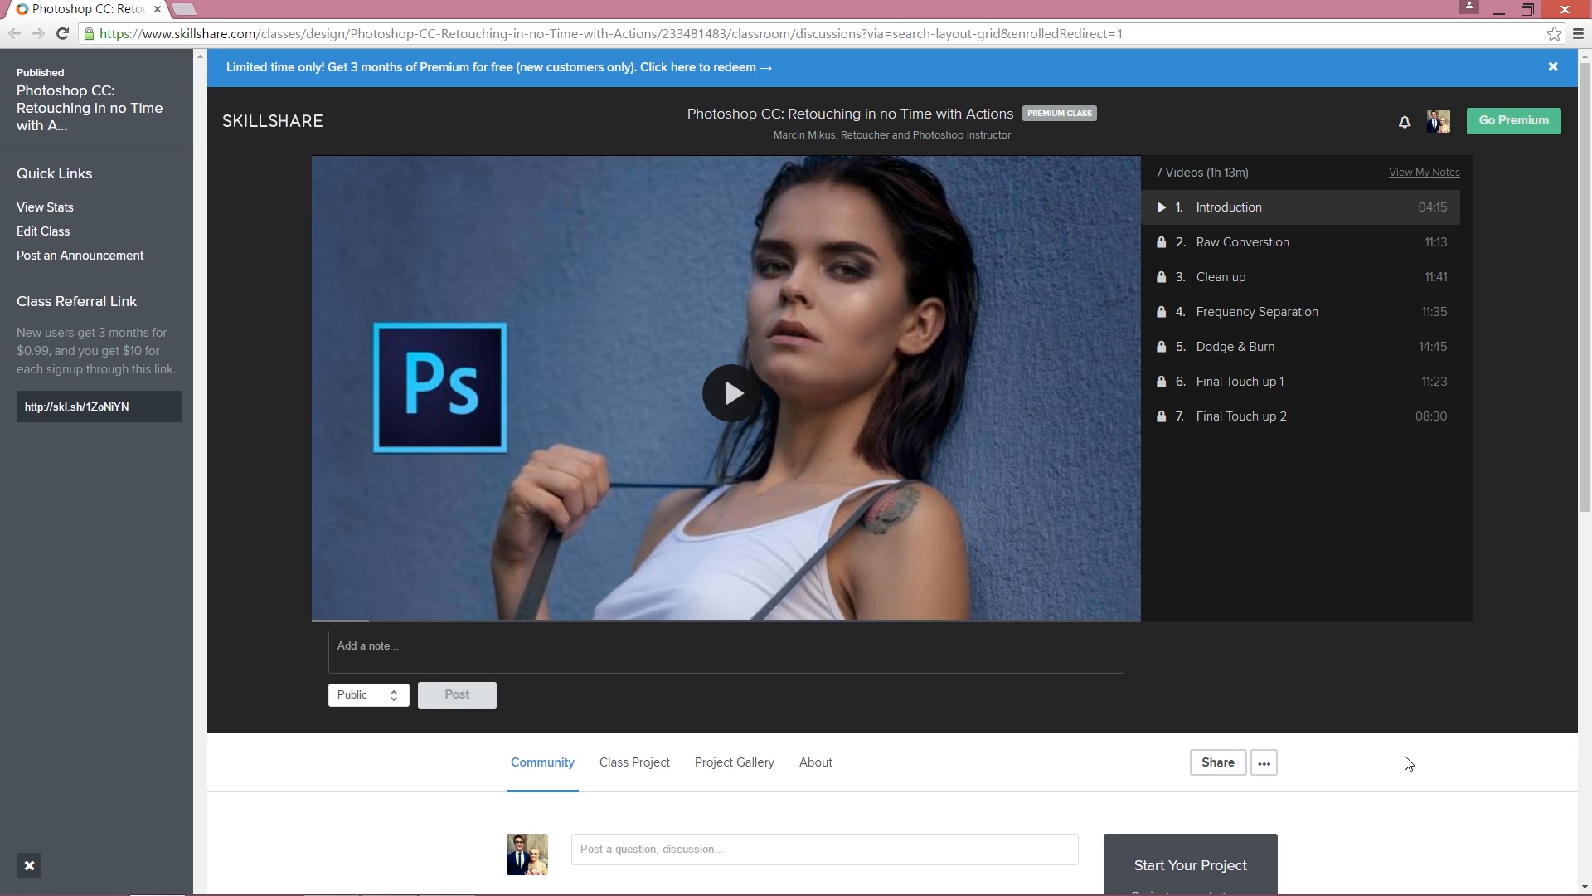